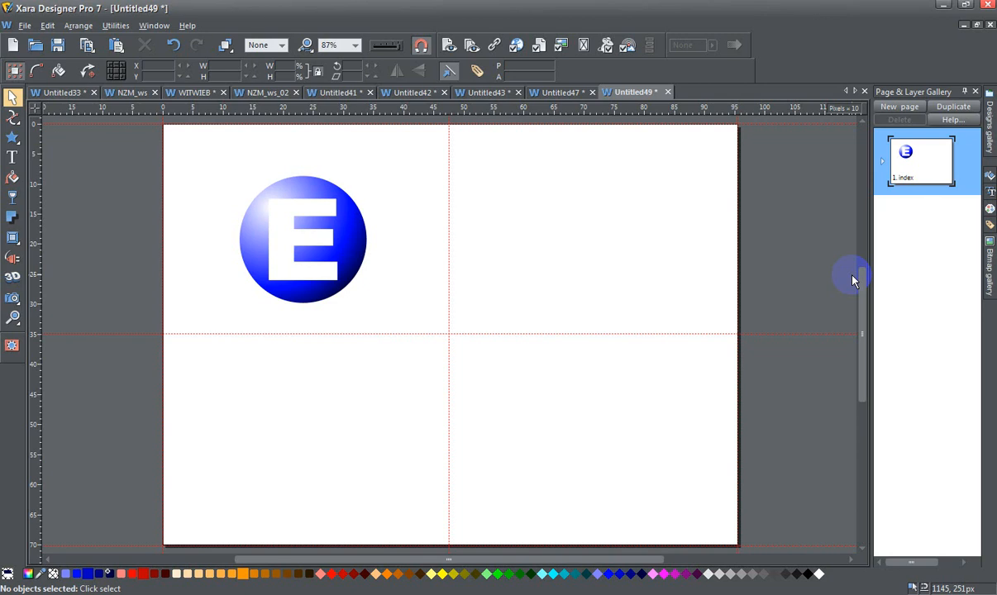
pyautogui.moveTo(590, 203)
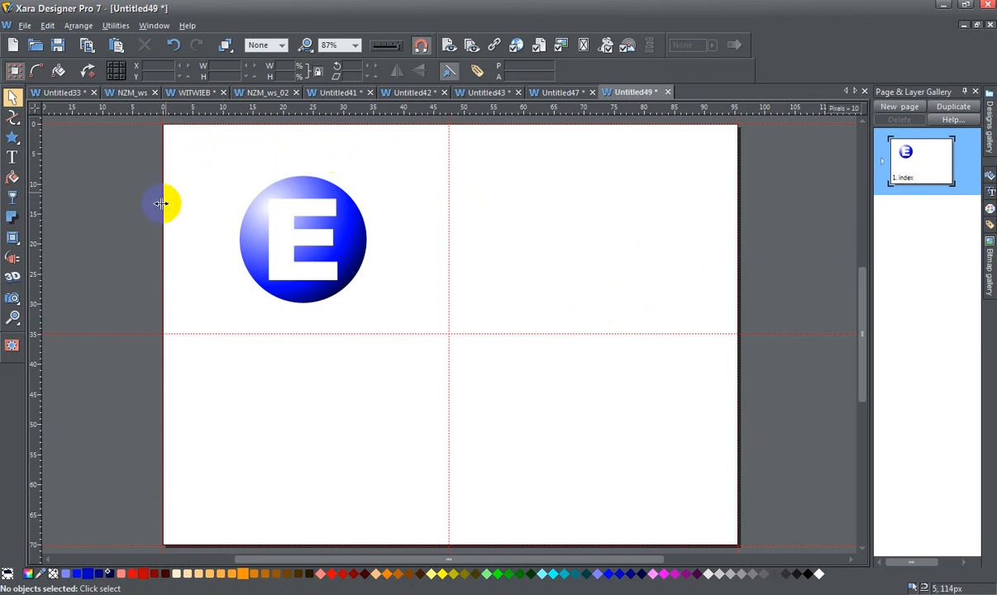
pyautogui.moveTo(295, 372)
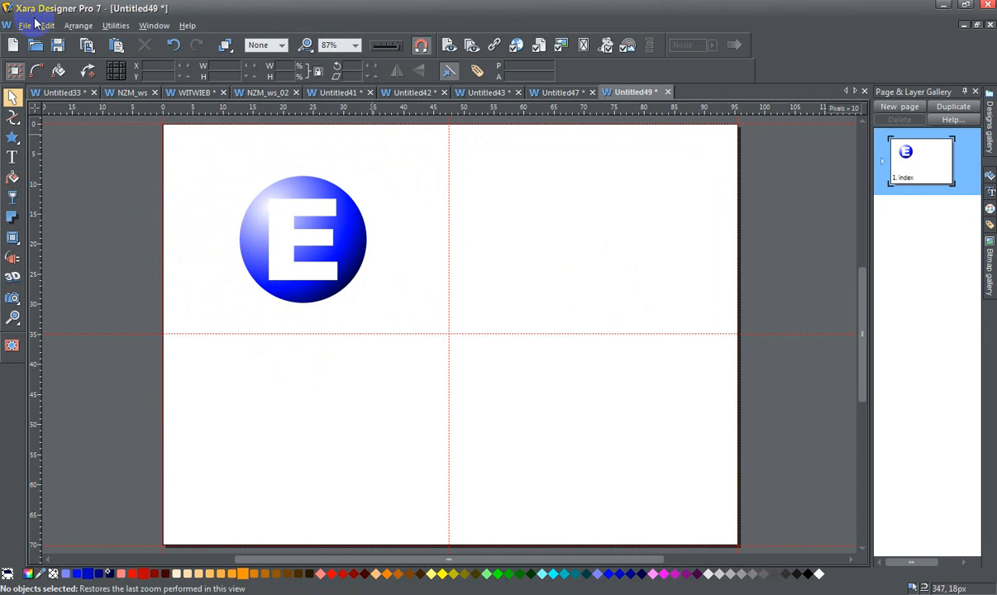
pyautogui.moveTo(566, 311)
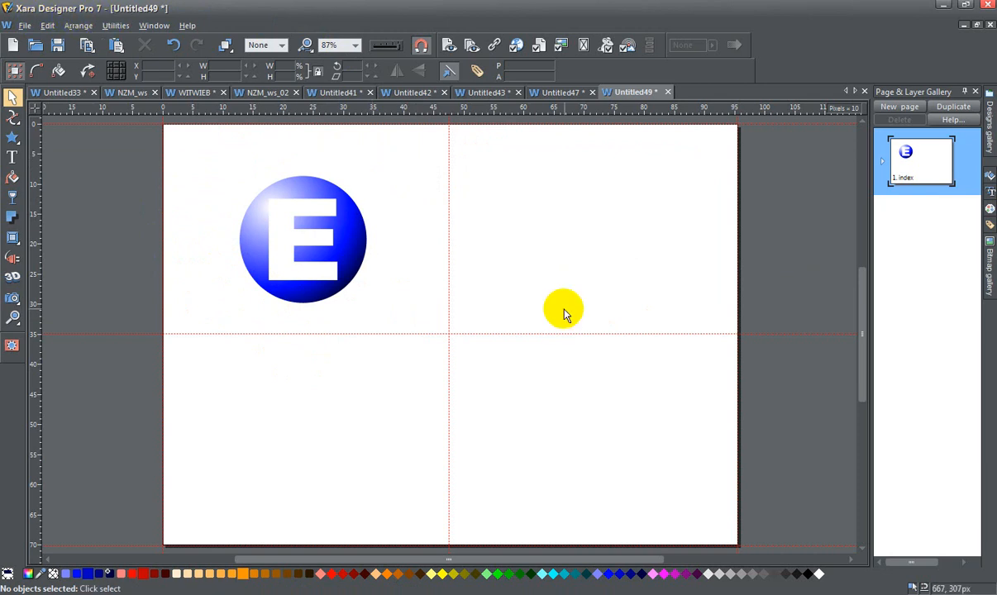
pyautogui.moveTo(427, 470)
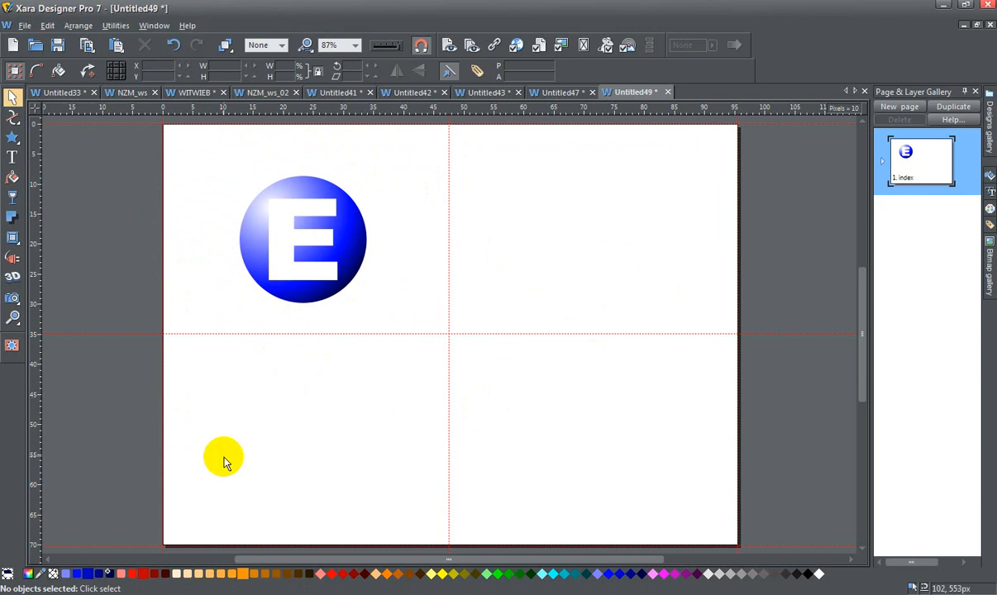
pyautogui.moveTo(241, 463)
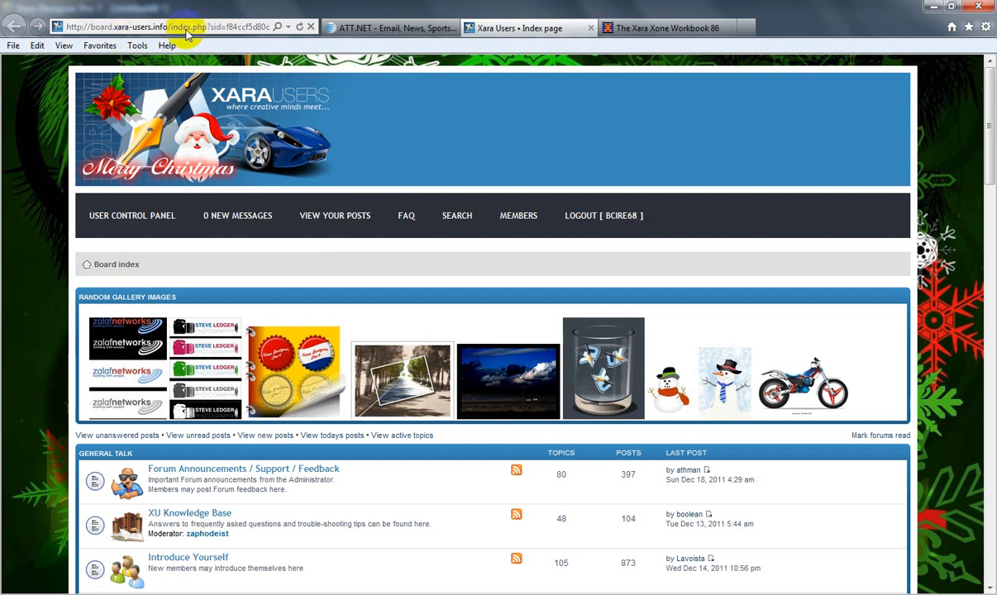
pyautogui.moveTo(457, 215)
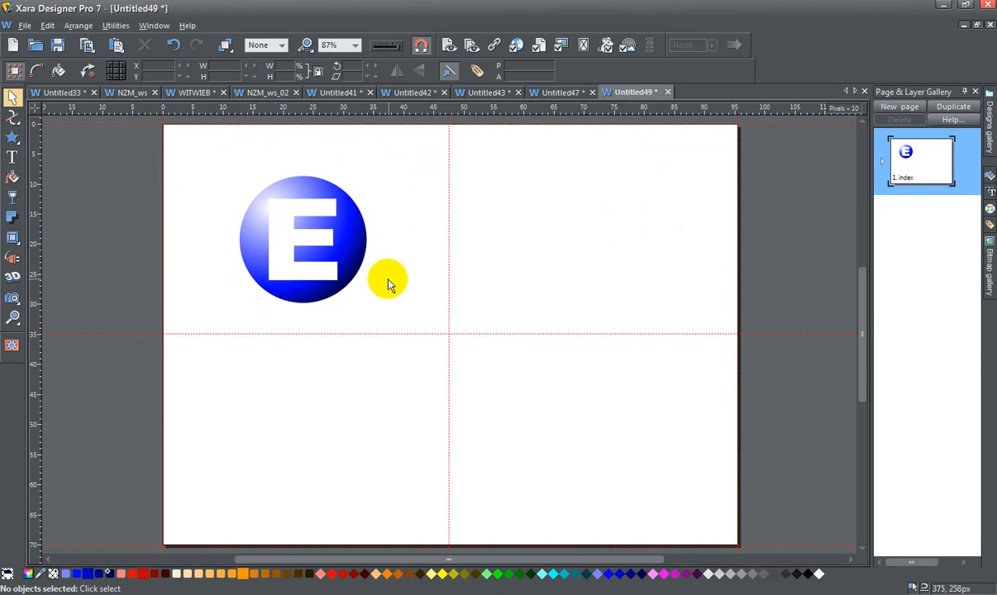
pyautogui.moveTo(405, 265)
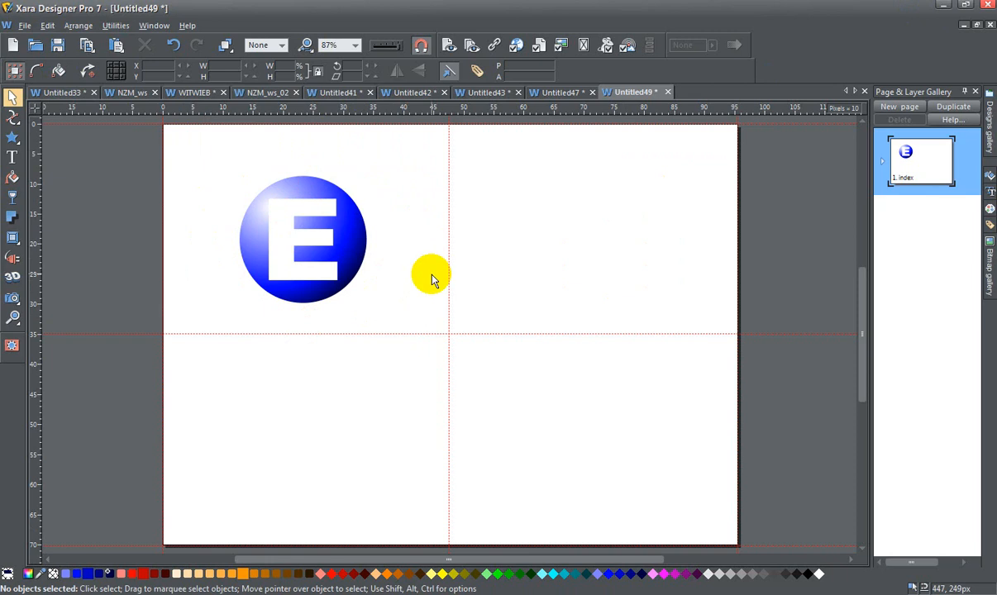
pyautogui.moveTo(235, 155)
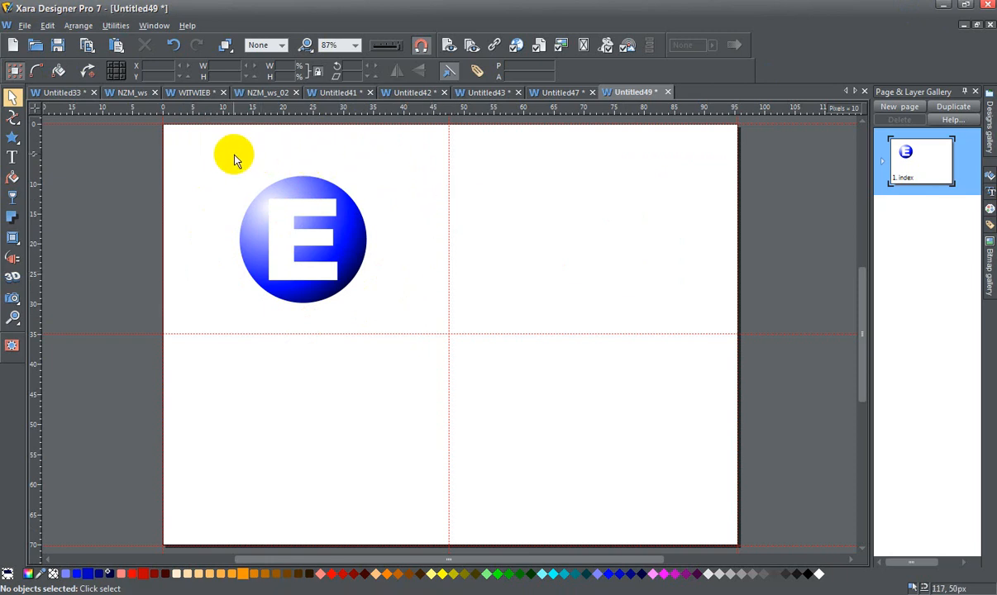
pyautogui.moveTo(405, 320)
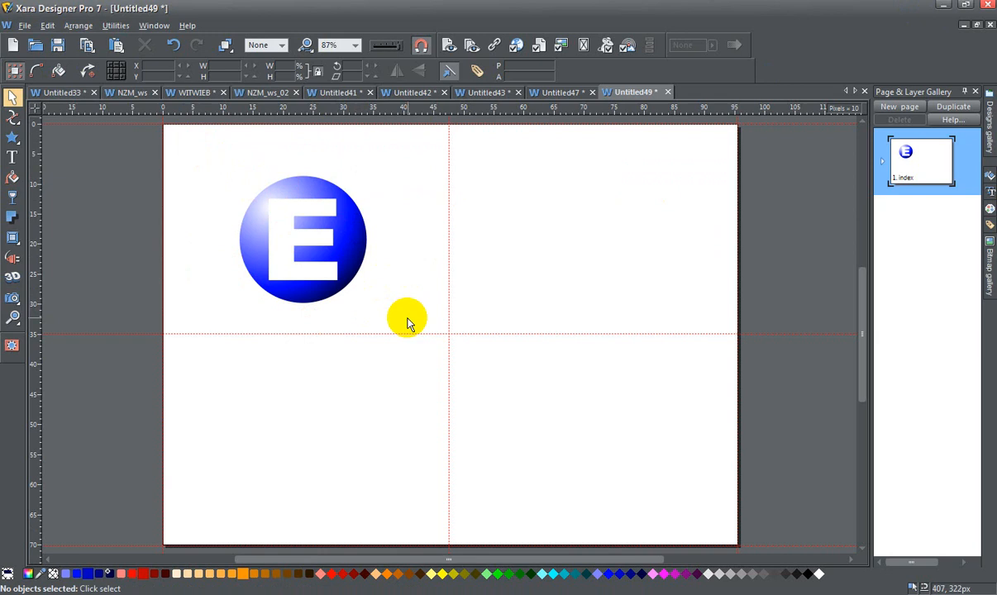
pyautogui.moveTo(407, 321)
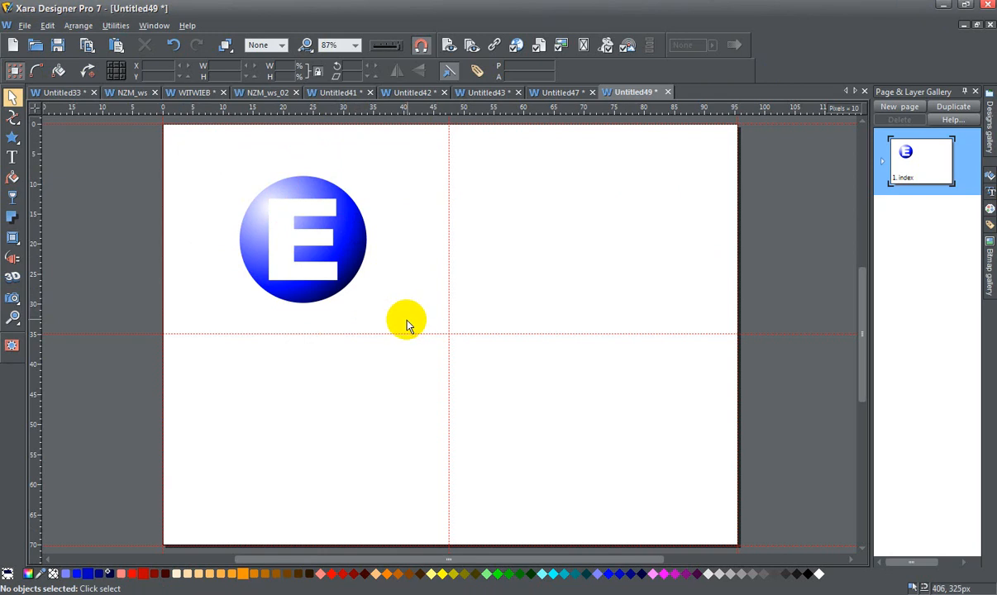
pyautogui.moveTo(404, 323)
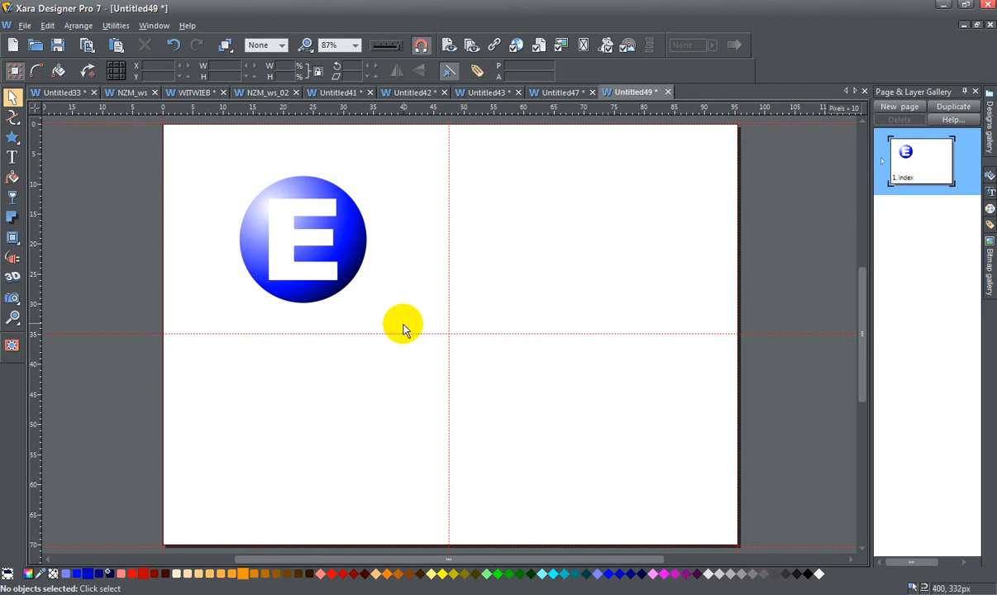
pyautogui.moveTo(400, 332)
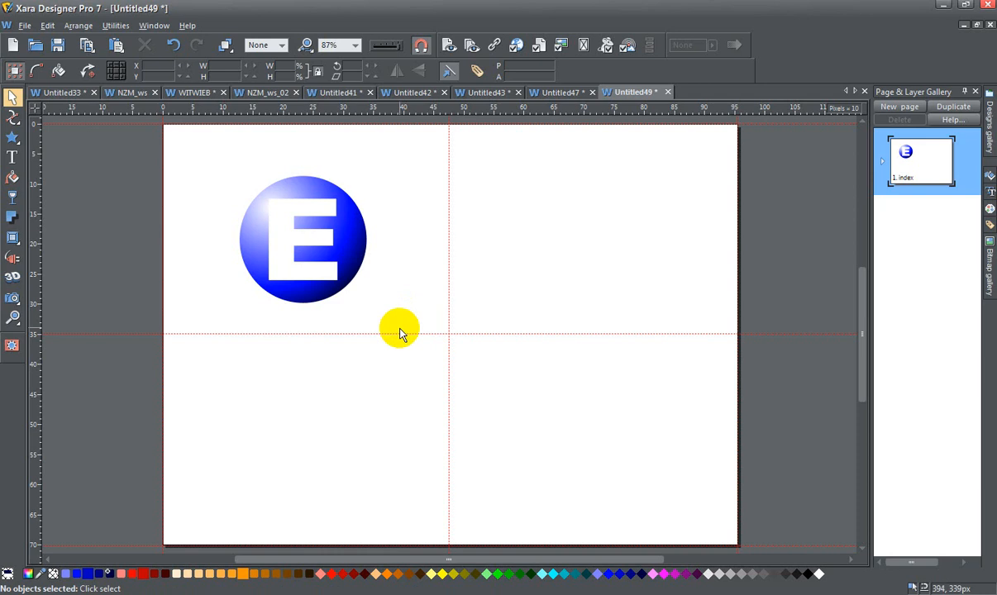
pyautogui.moveTo(356, 342)
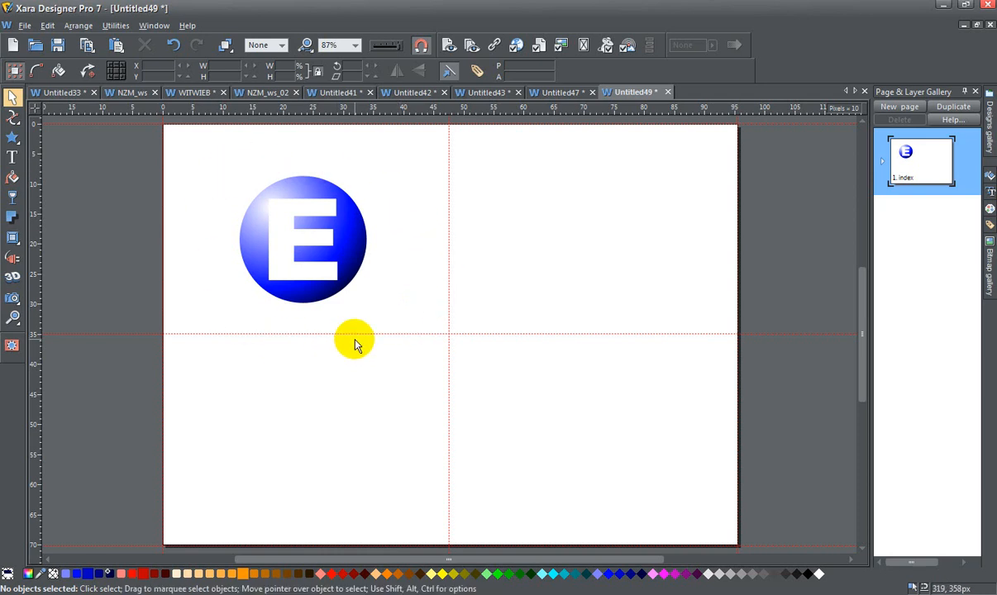
pyautogui.moveTo(360, 321)
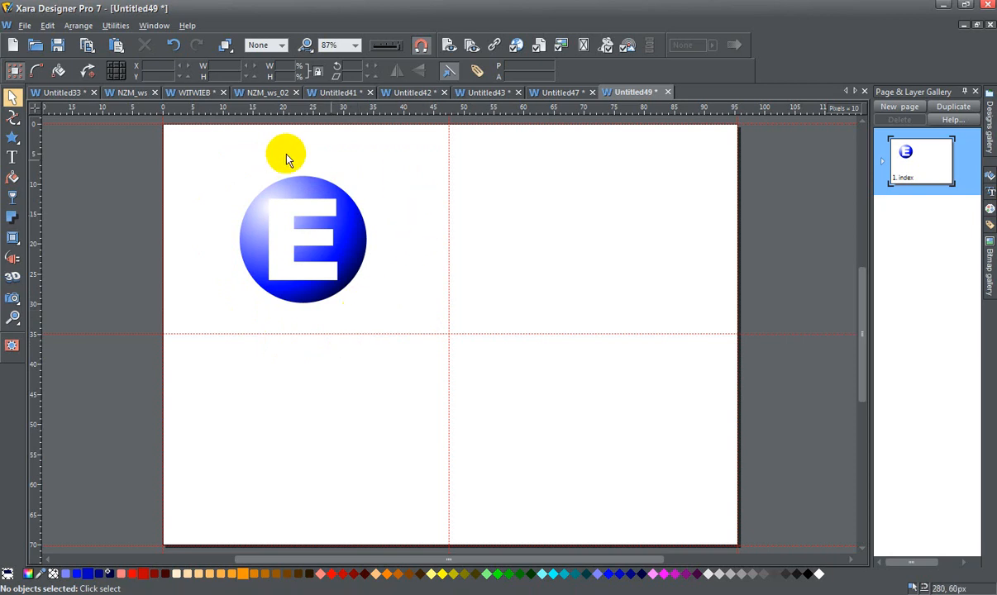
# Select the circle and E together and align them centrally both horizontally and vertically
pyautogui.moveTo(284, 152); pyautogui.dragTo(202, 162)
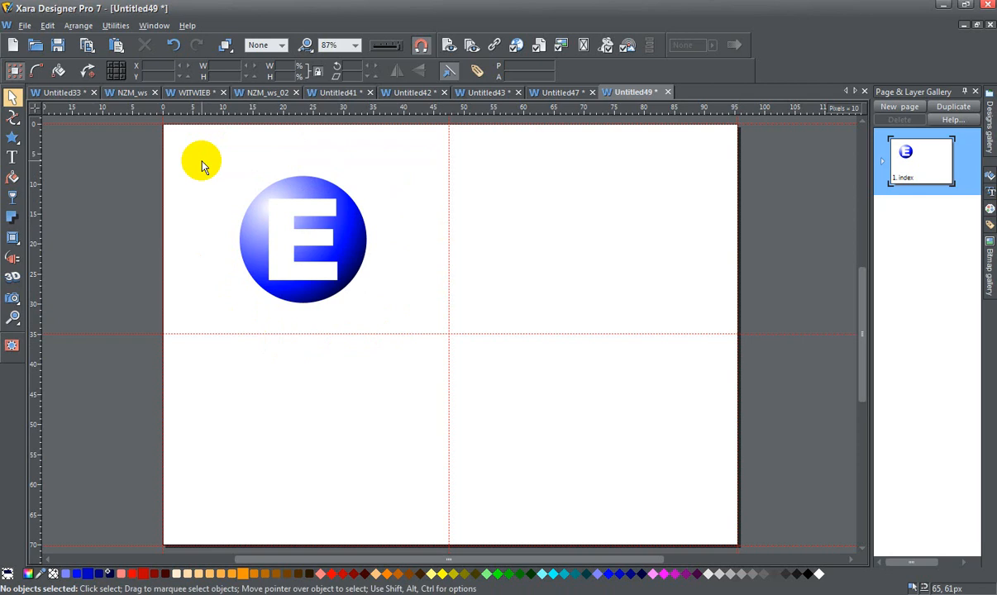
pyautogui.moveTo(201, 159); pyautogui.dragTo(421, 338)
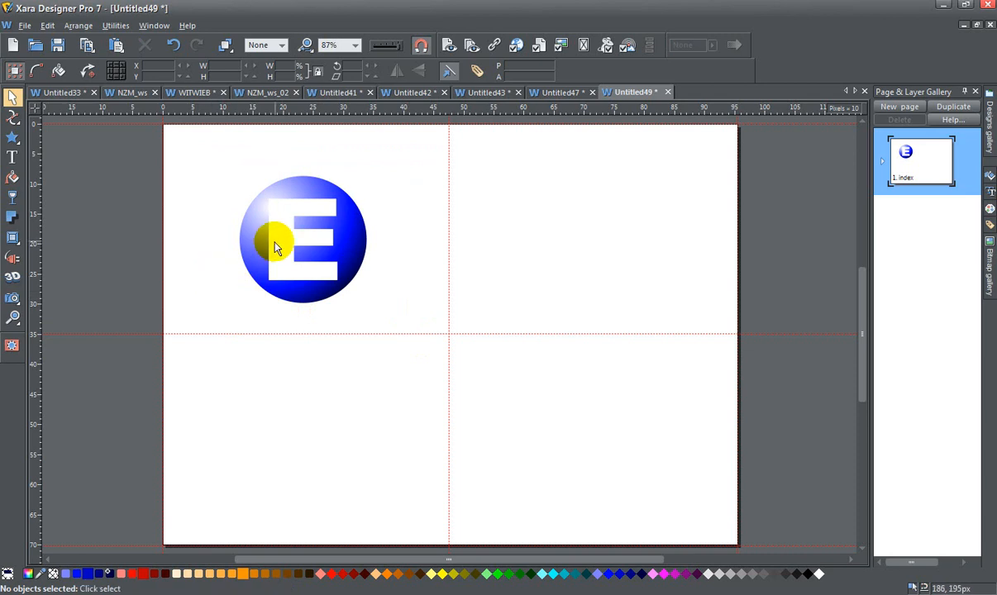
pyautogui.moveTo(298, 245); pyautogui.dragTo(394, 245)
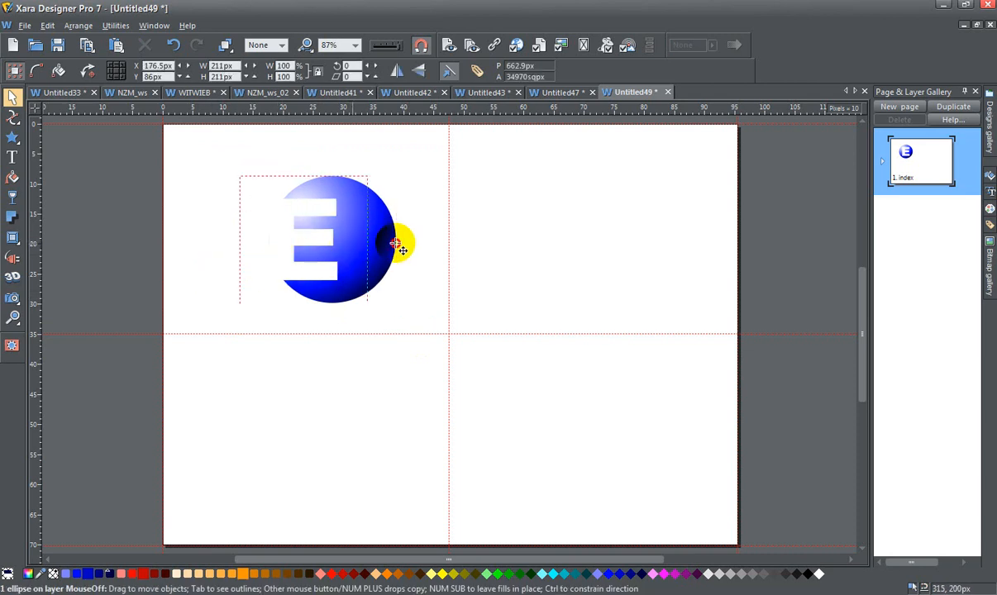
pyautogui.moveTo(400, 241); pyautogui.dragTo(361, 248)
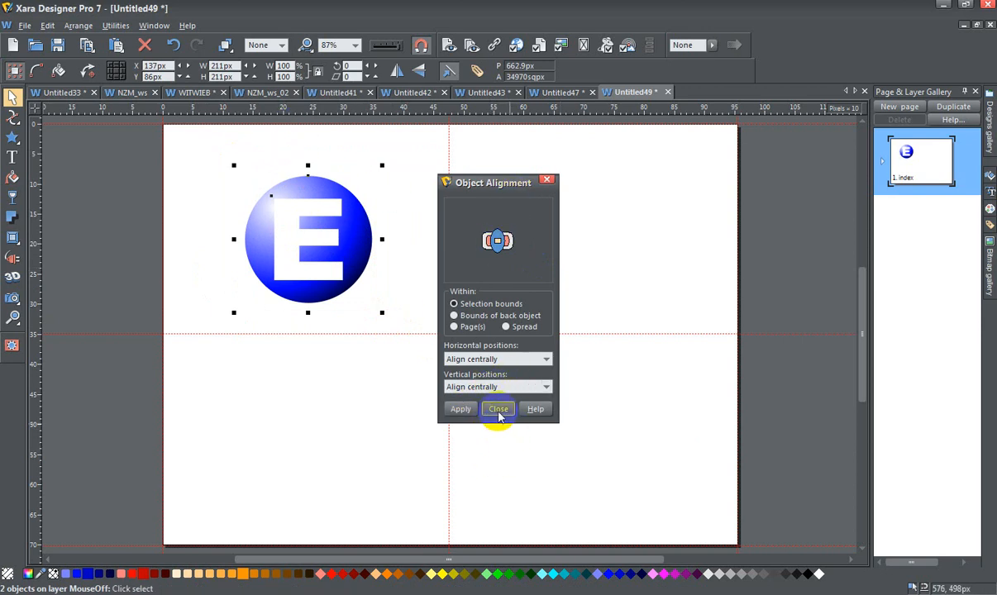
pyautogui.click(497, 409)
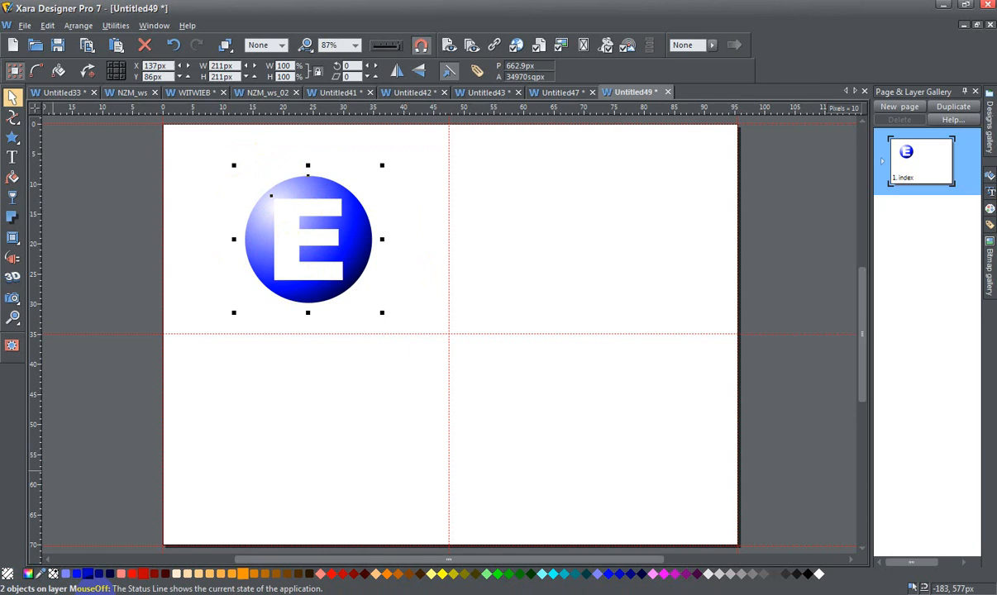
pyautogui.moveTo(77, 24)
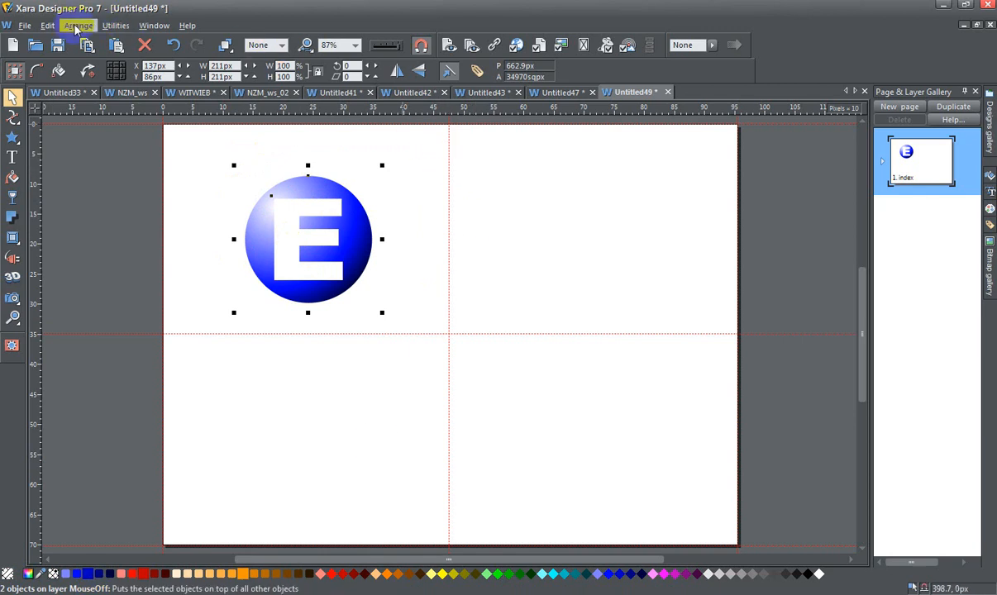
# Start a bitmap copy of the circle-E graphic with colour depth True colour + Alpha
pyautogui.click(77, 25)
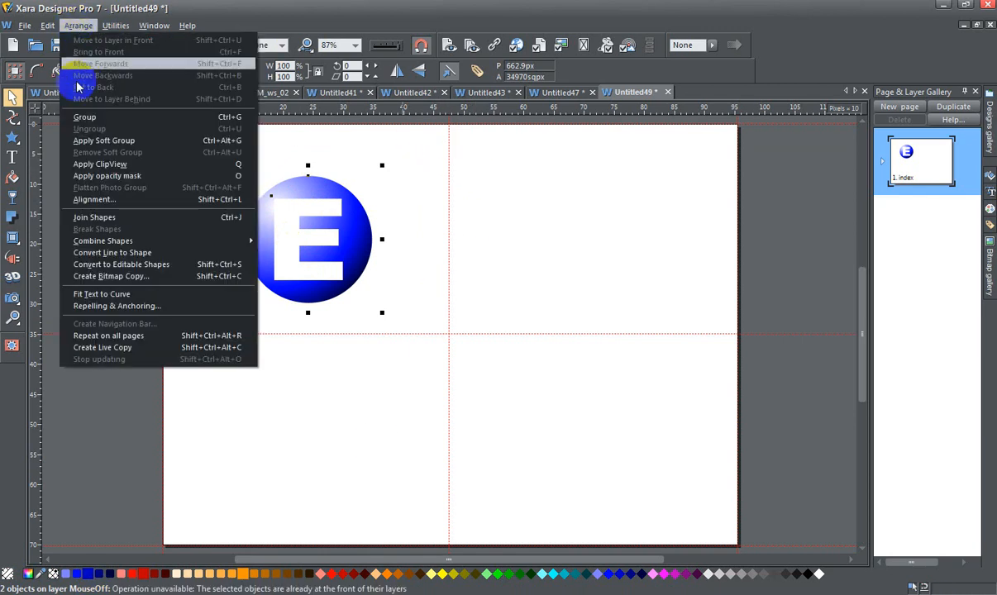
pyautogui.moveTo(112, 277)
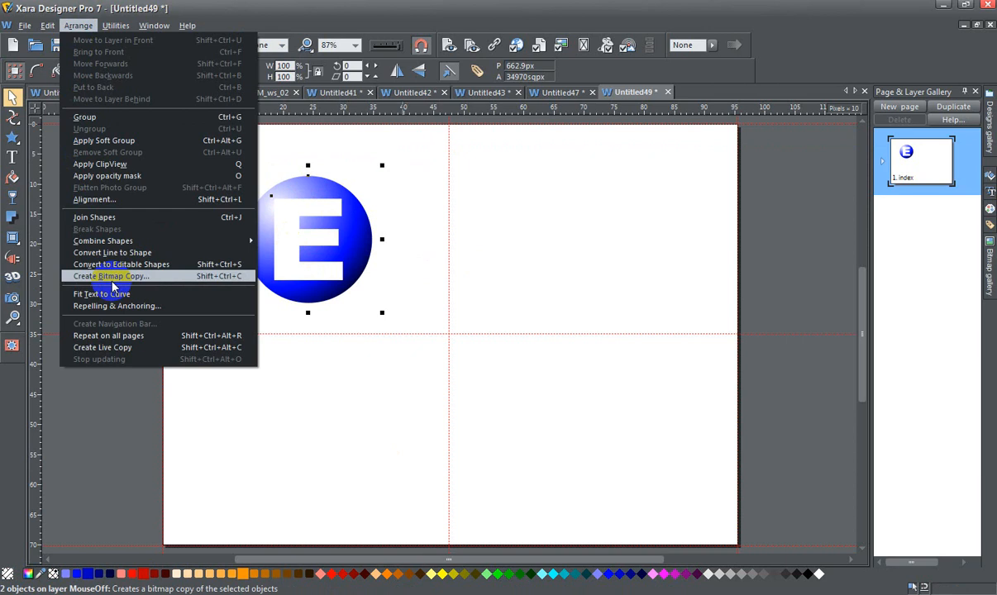
pyautogui.click(109, 276)
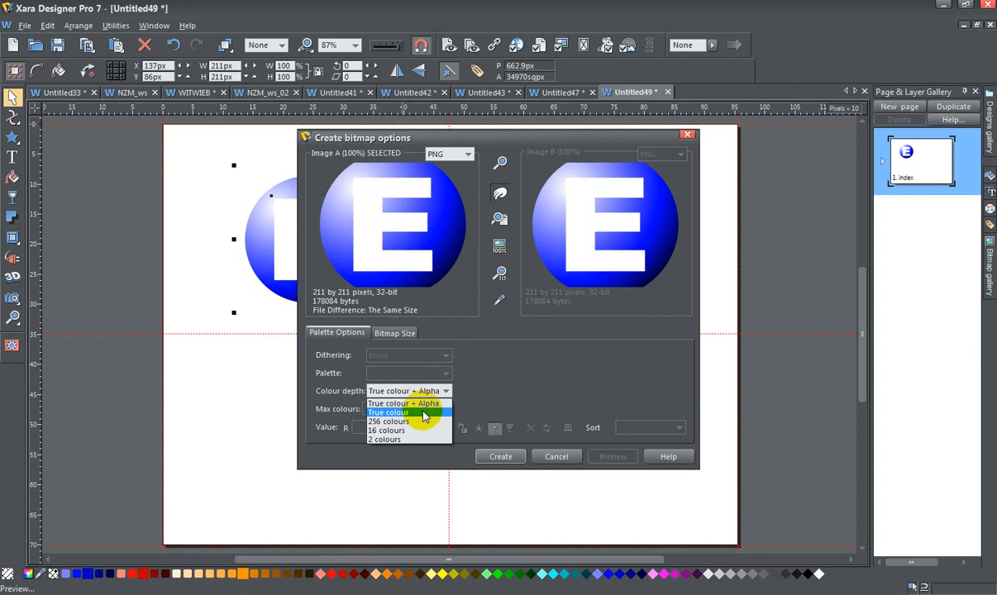
pyautogui.click(388, 414)
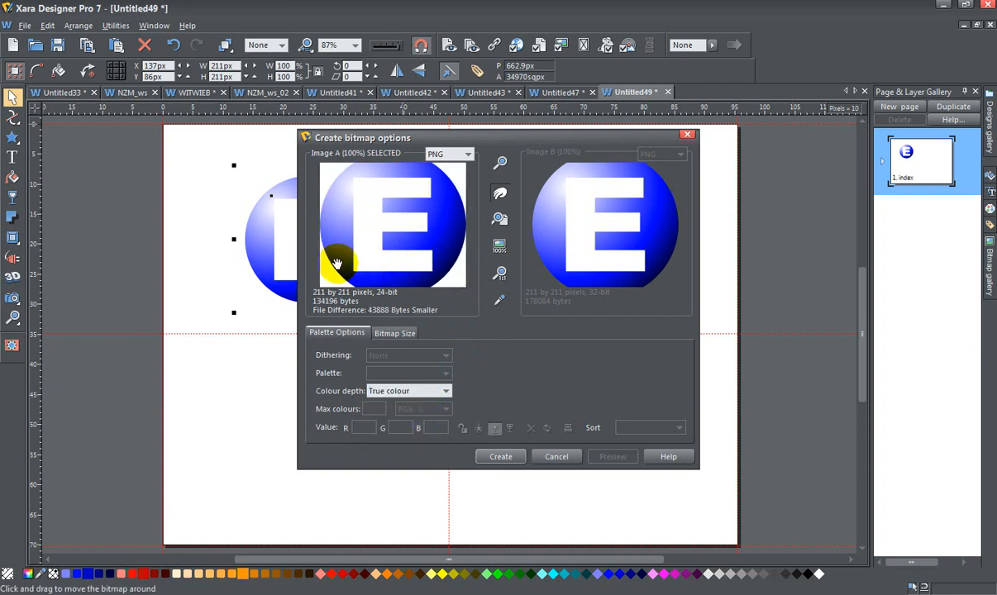
pyautogui.moveTo(350, 285)
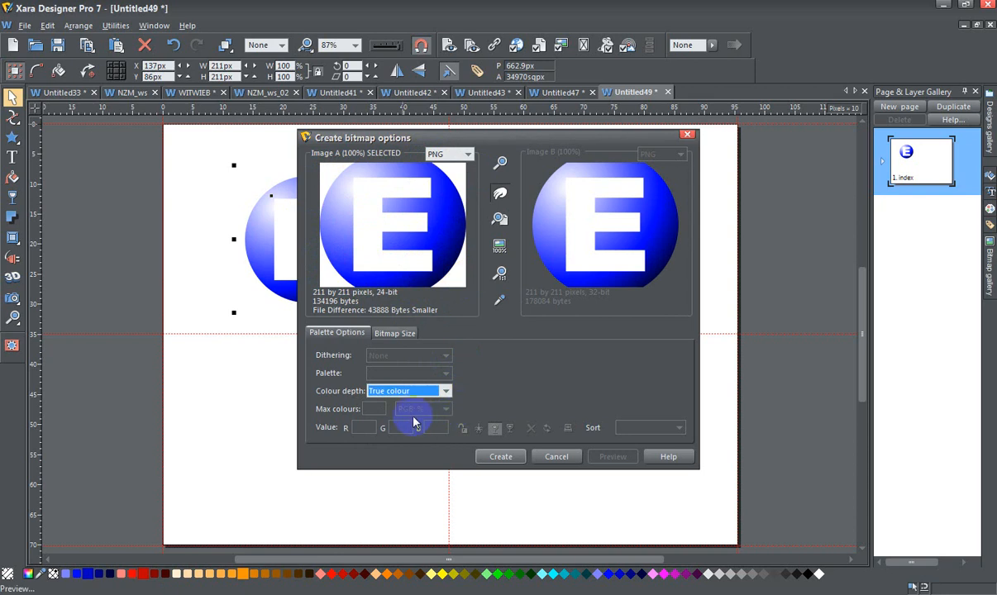
pyautogui.click(445, 391)
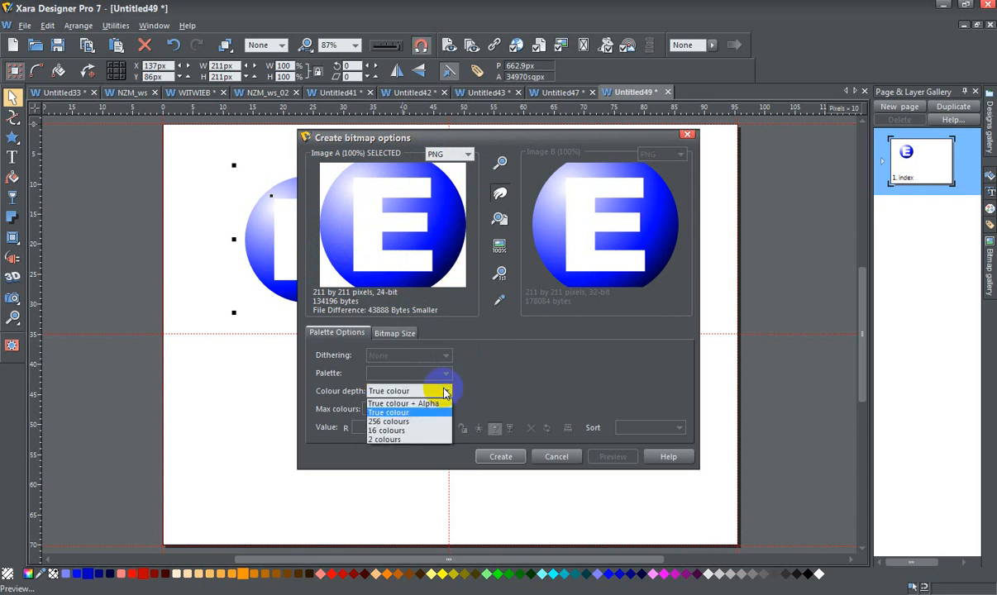
pyautogui.moveTo(438, 403)
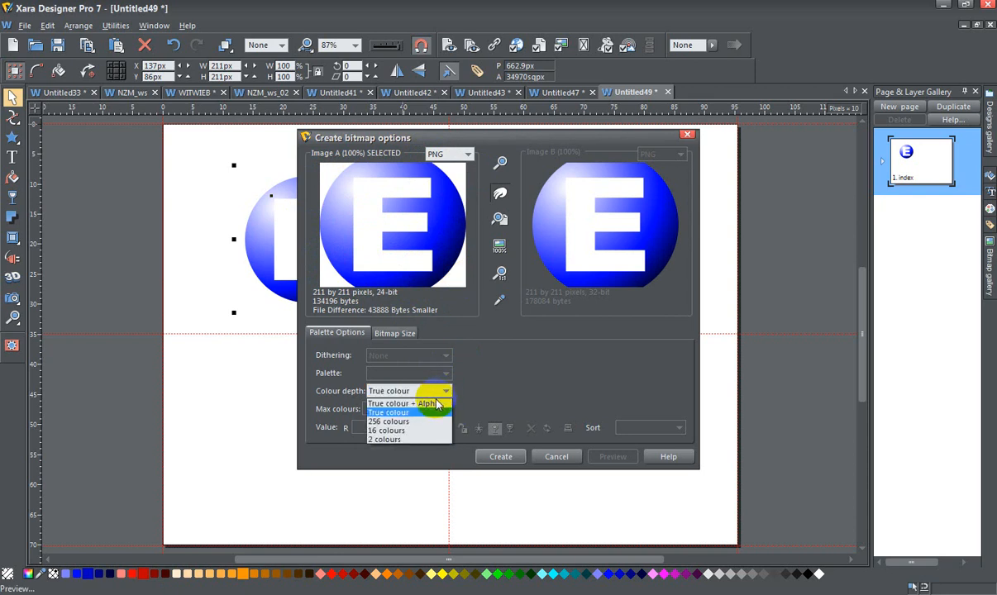
pyautogui.click(400, 403)
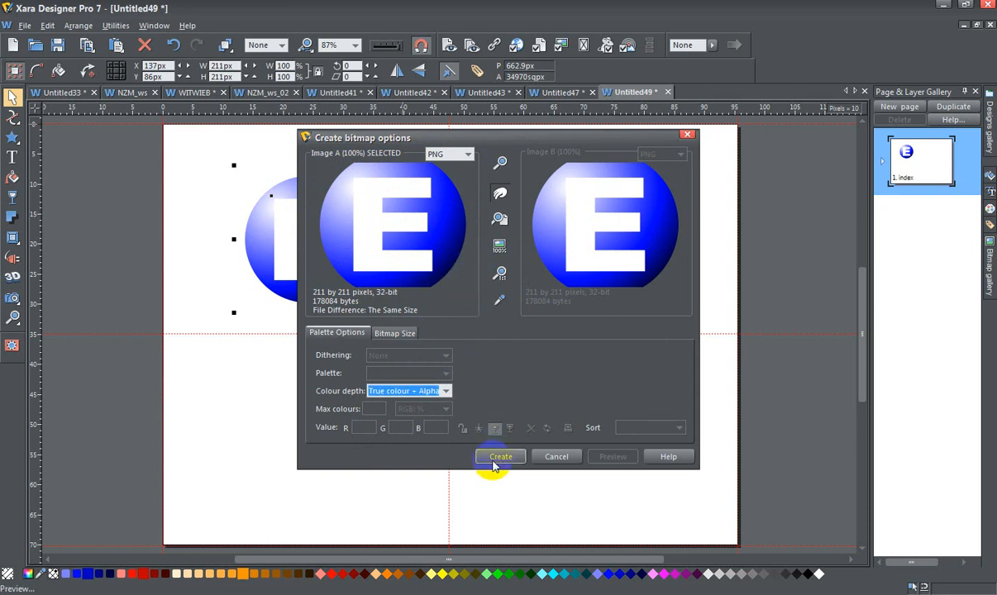
pyautogui.click(499, 457)
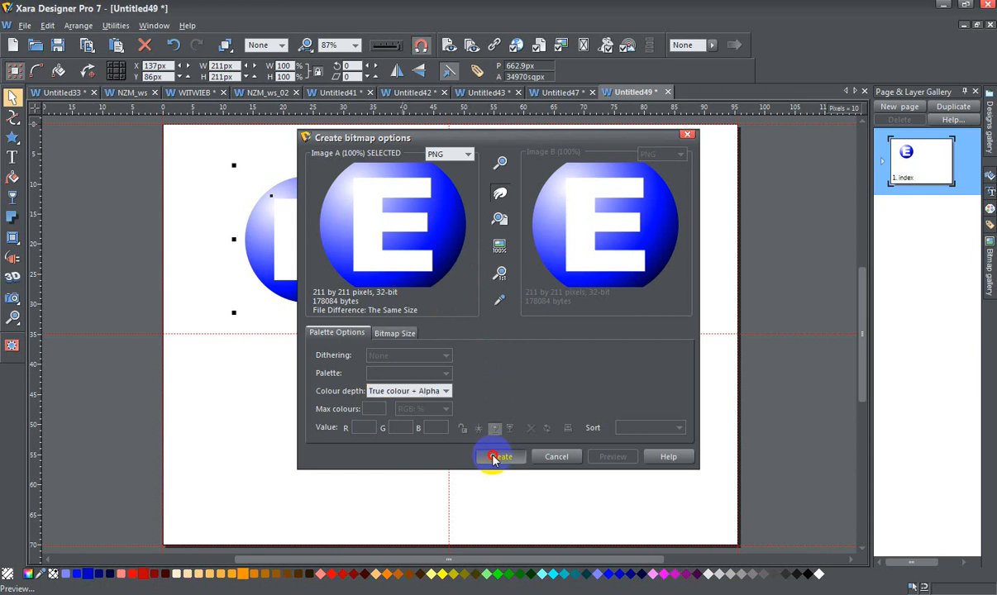
# Create the true-colour-plus-alpha bitmap copy beside the original circle-E
pyautogui.click(499, 456)
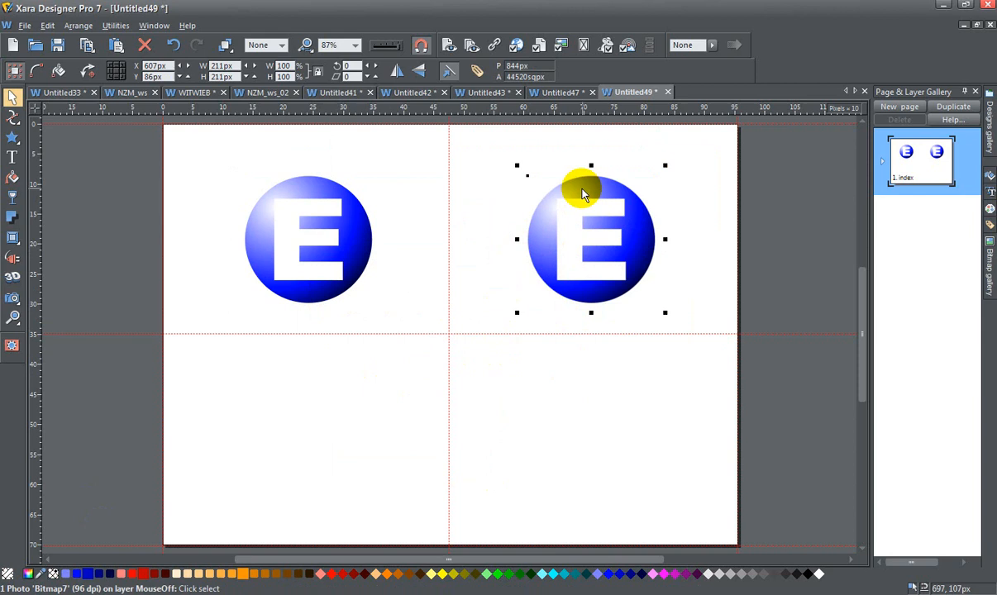
pyautogui.moveTo(576, 211)
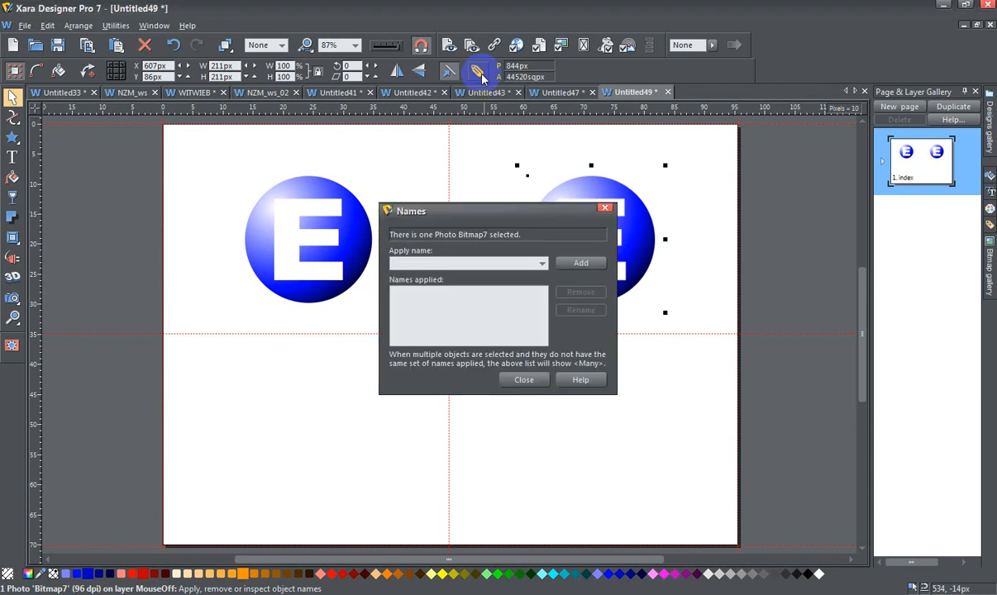
# Give the bitmap copy the object name 'favicon'
pyautogui.write('favicon')
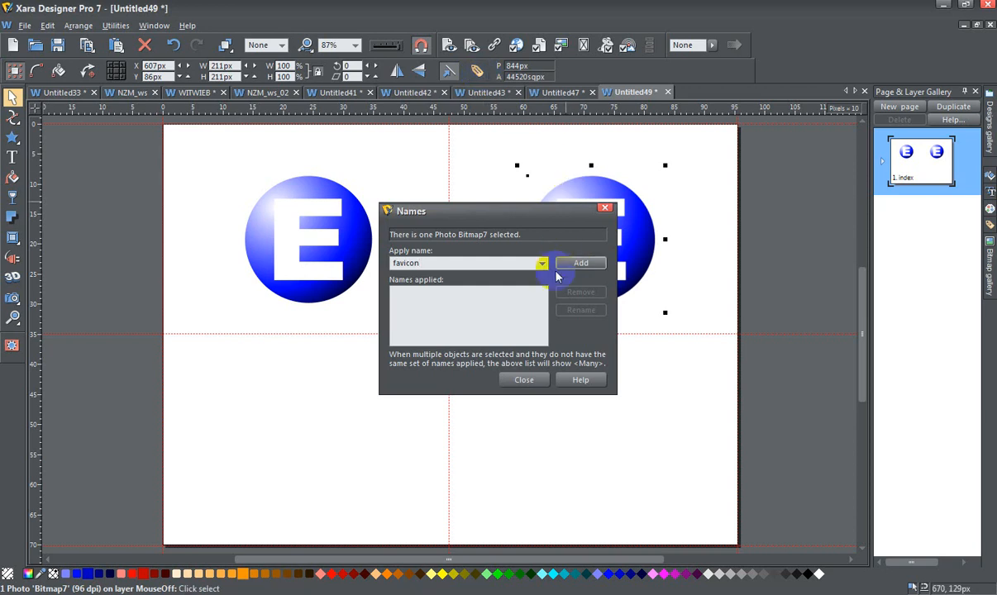
pyautogui.click(522, 379)
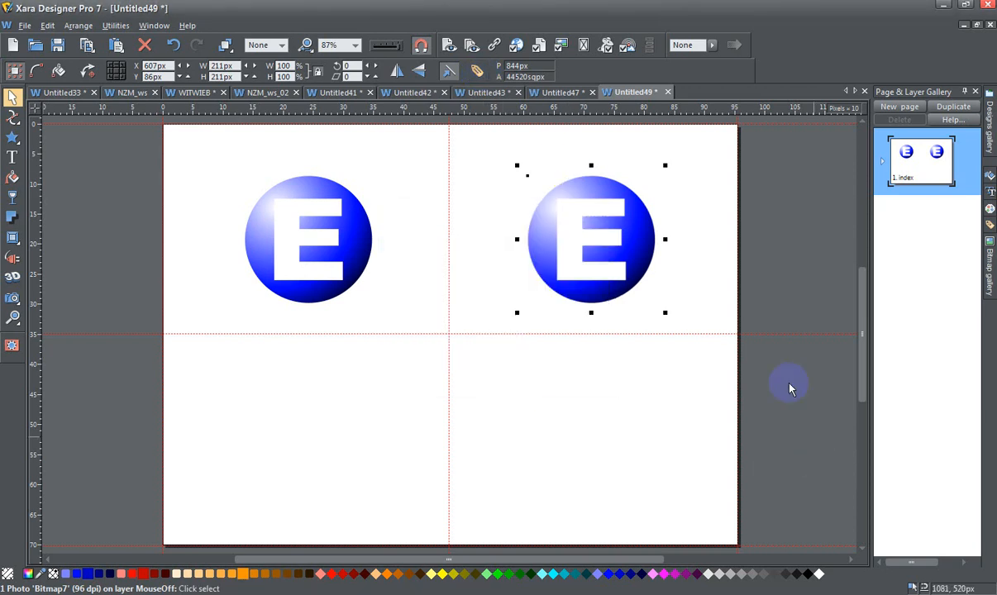
pyautogui.moveTo(658, 296)
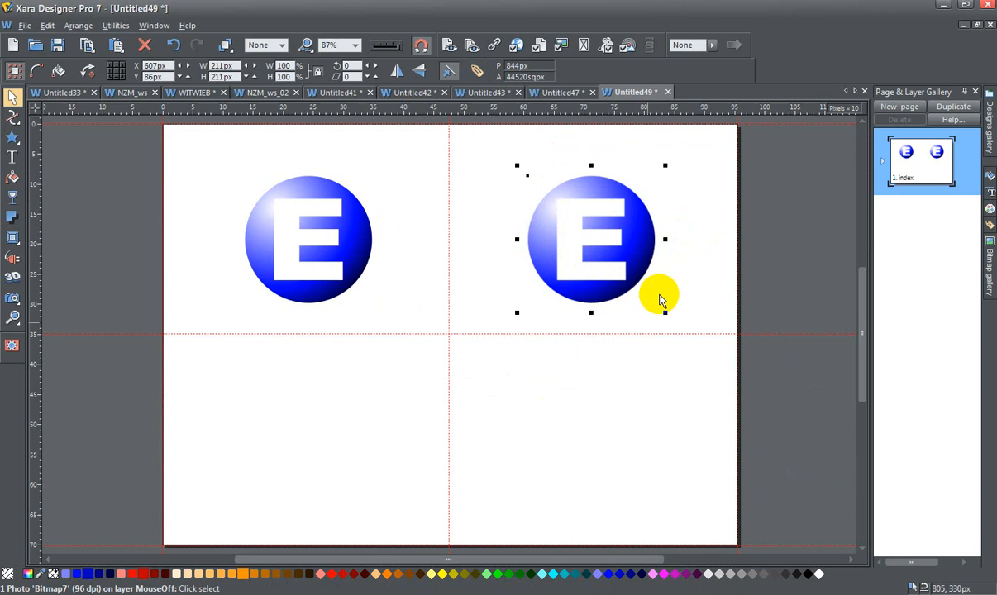
pyautogui.moveTo(628, 215)
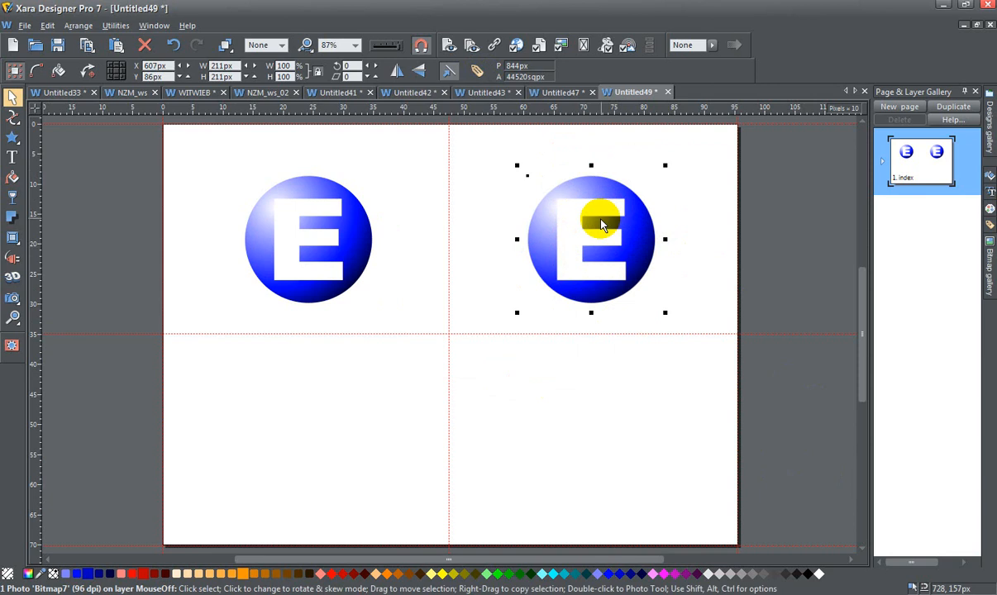
pyautogui.moveTo(645, 195)
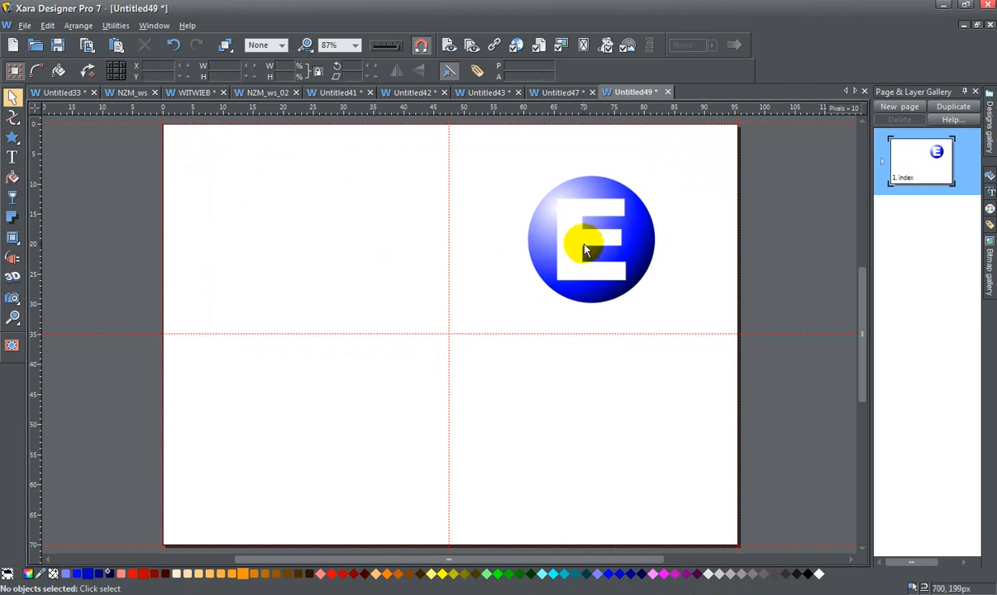
# Move the favicon bitmap to the page's top-right corner, leaving only the bitmap
pyautogui.moveTo(592, 240); pyautogui.dragTo(668, 192)
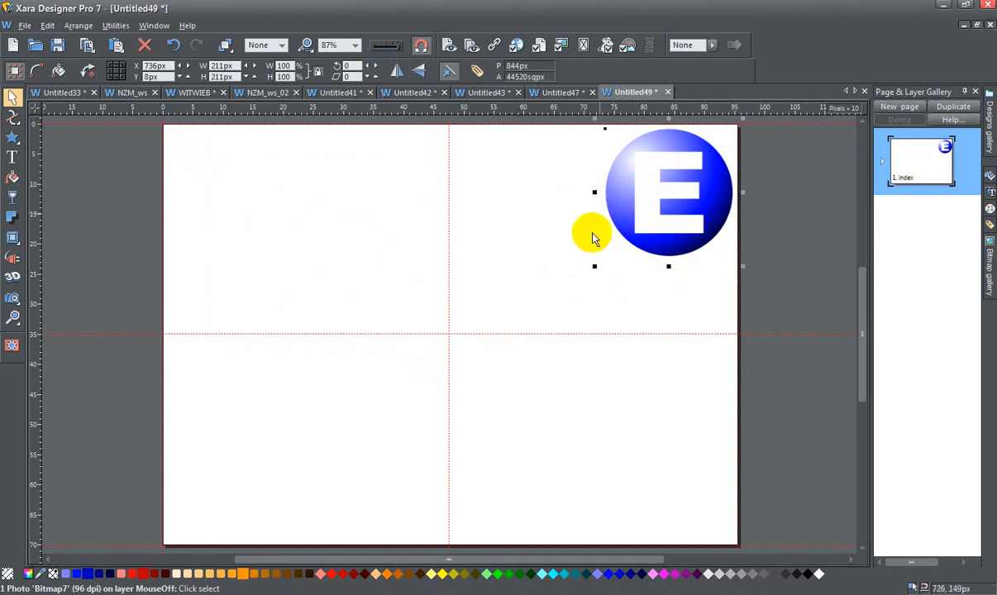
pyautogui.click(13, 139)
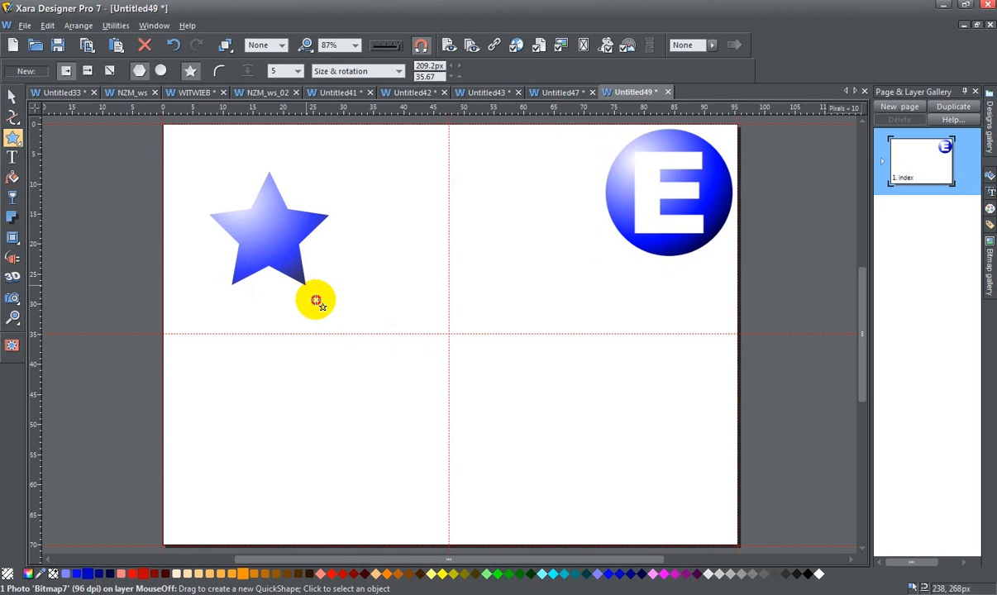
# Enlarge the blue gradient star and centre it on the page
pyautogui.click(268, 235)
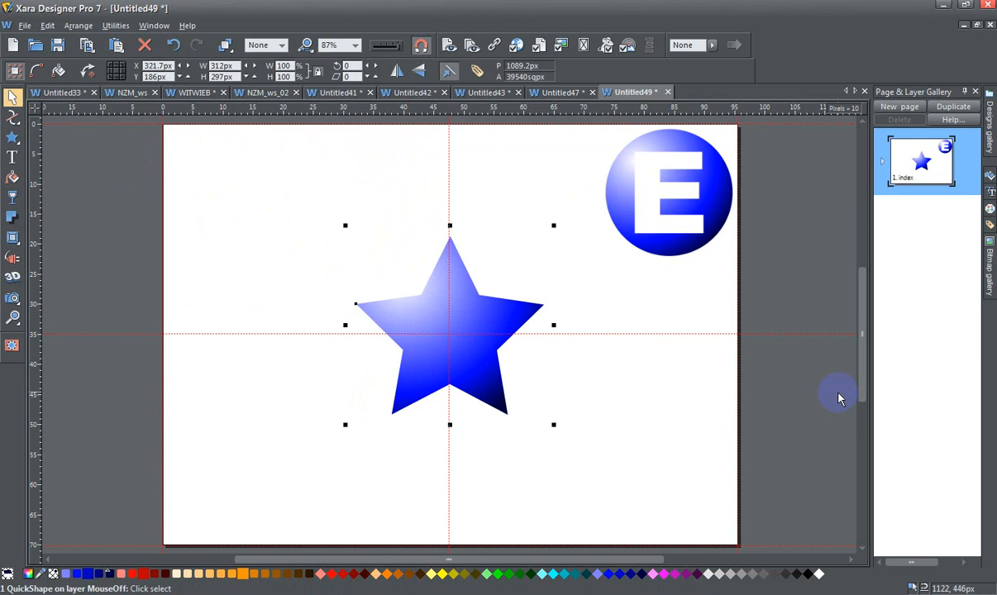
pyautogui.moveTo(24, 25)
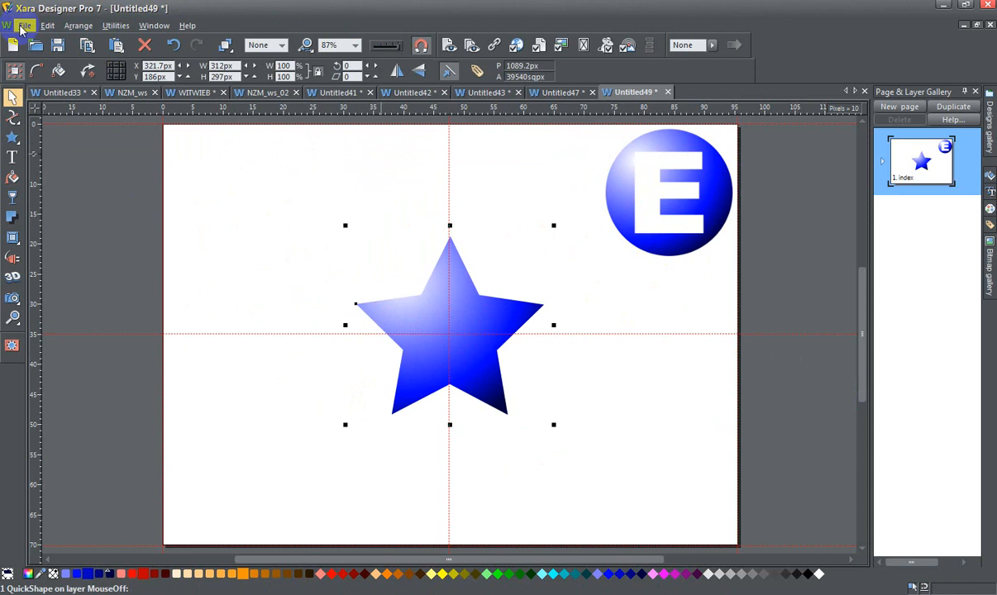
# Export the document as a website via File > Export website
pyautogui.click(25, 25)
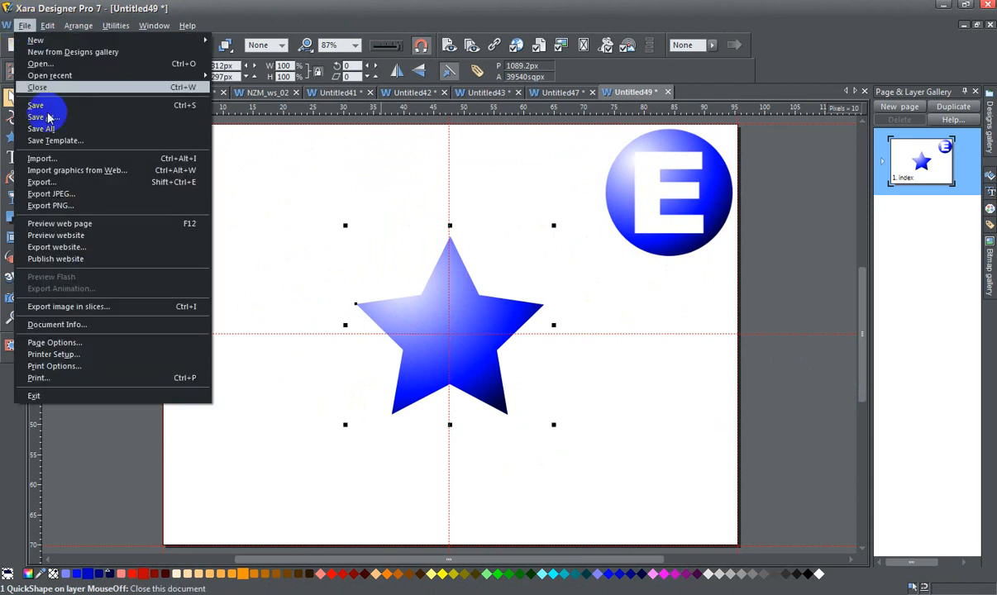
pyautogui.moveTo(56, 248)
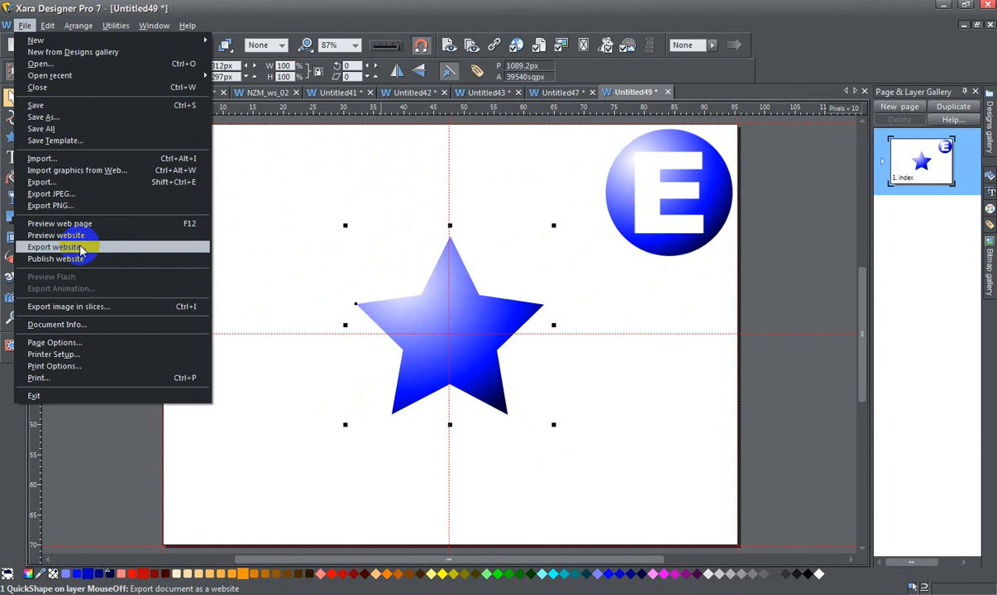
pyautogui.click(56, 246)
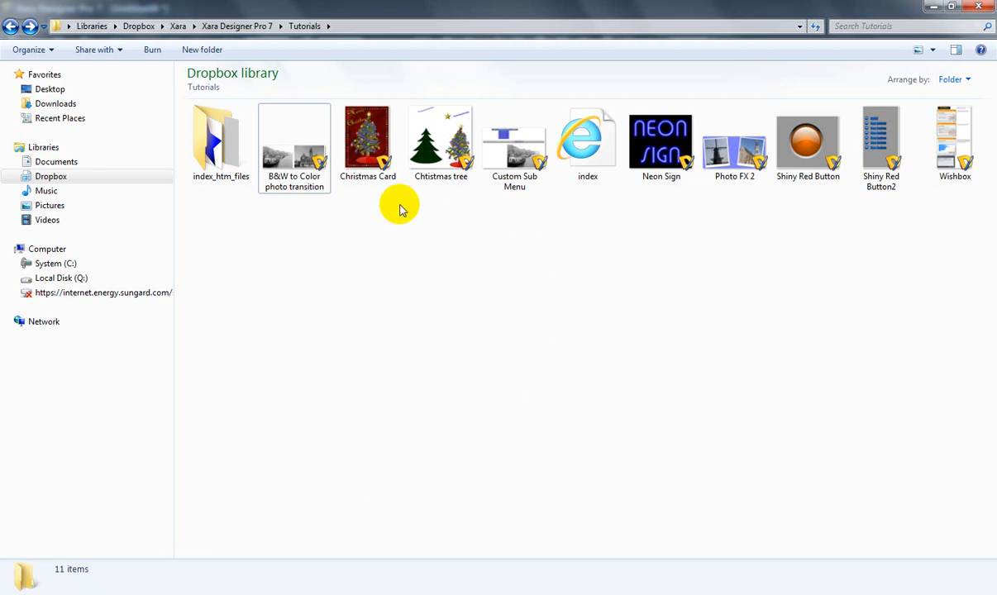
pyautogui.moveTo(589, 145)
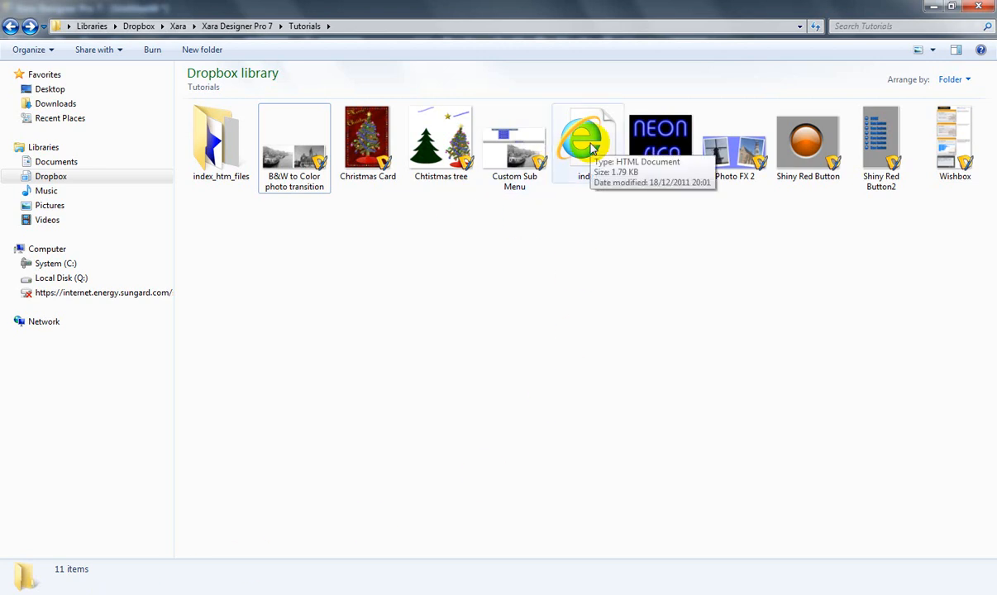
# Open the exported index HTML file from the Tutorials folder in Firefox
pyautogui.rightClick(588, 141)
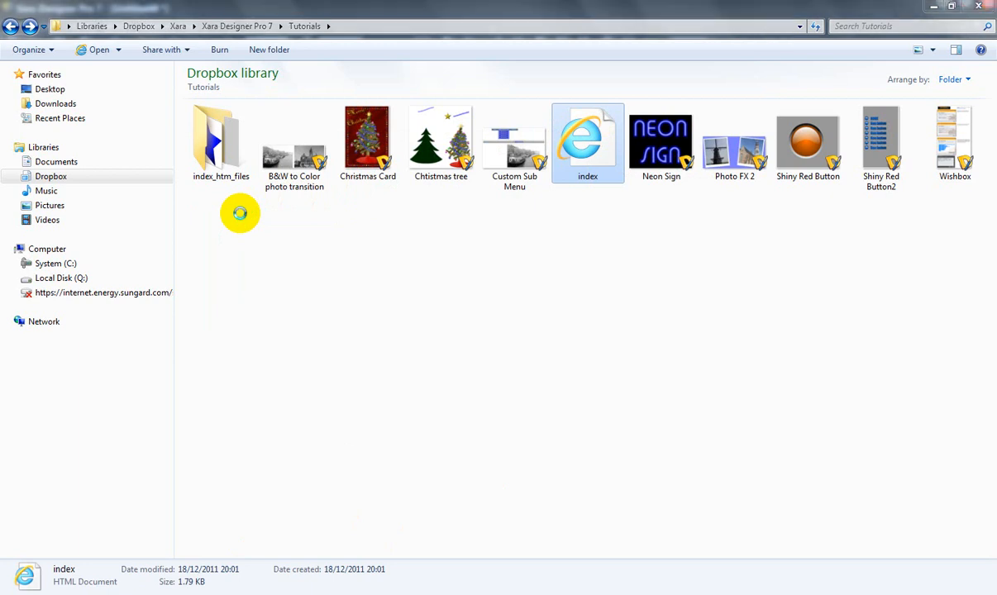
pyautogui.doubleClick(589, 141)
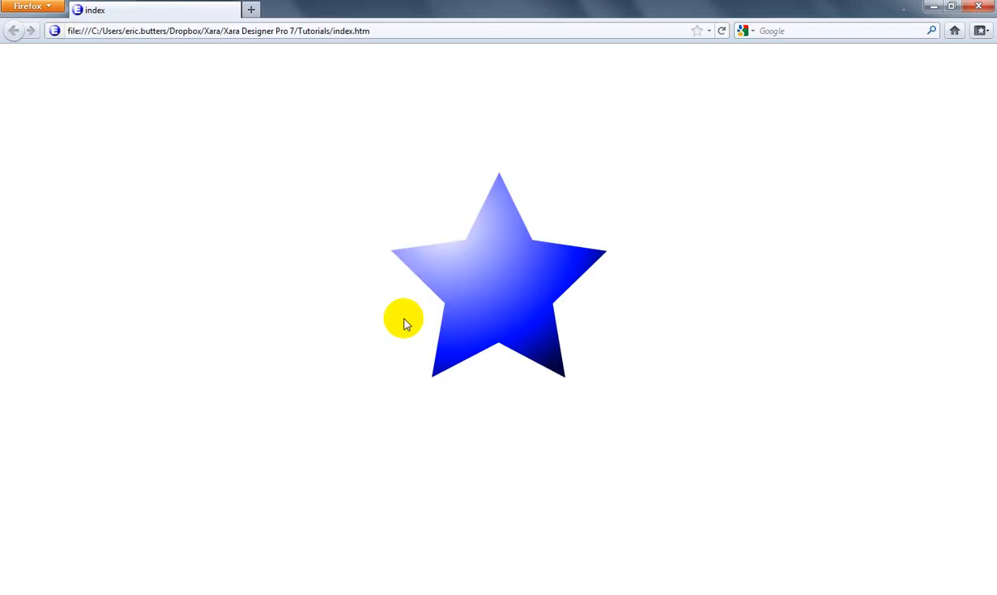
pyautogui.moveTo(726, 108)
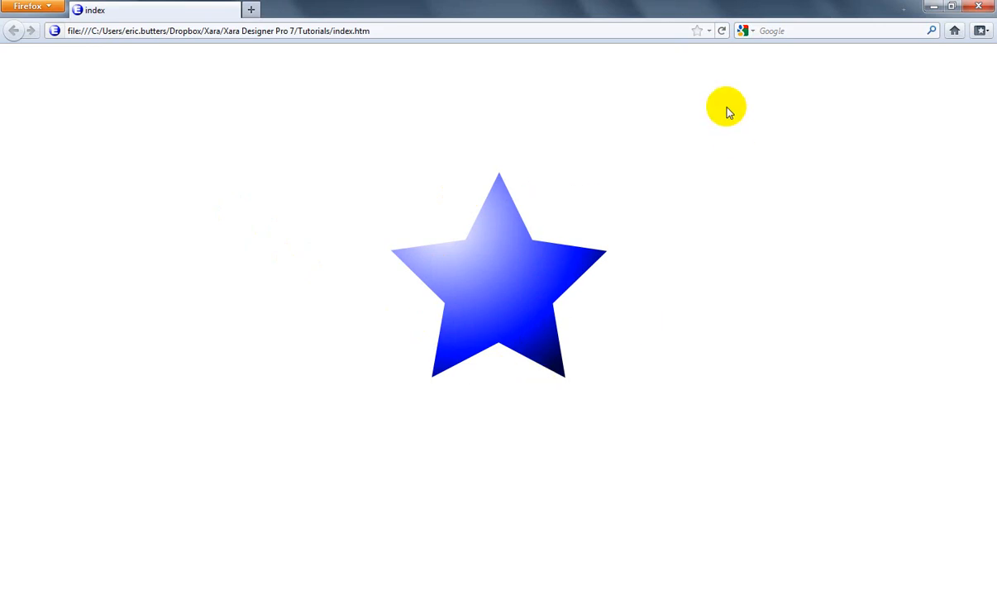
pyautogui.moveTo(712, 178)
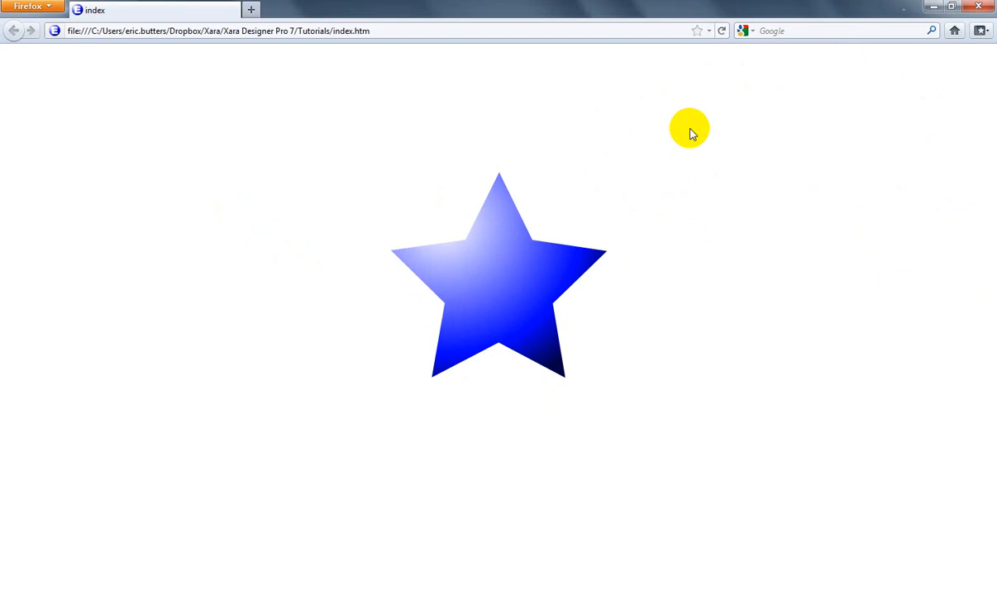
pyautogui.moveTo(56, 40)
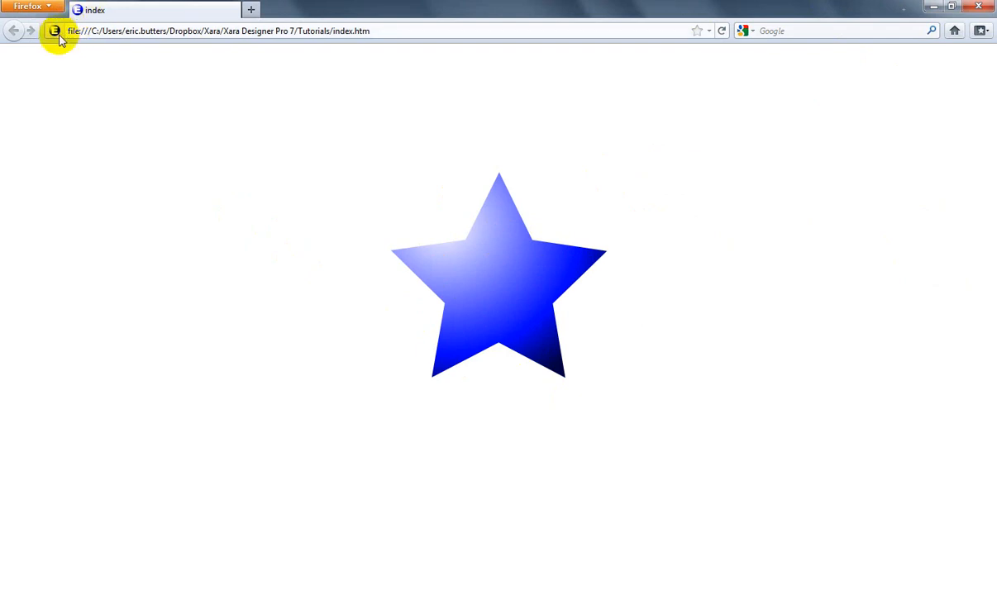
pyautogui.moveTo(209, 46)
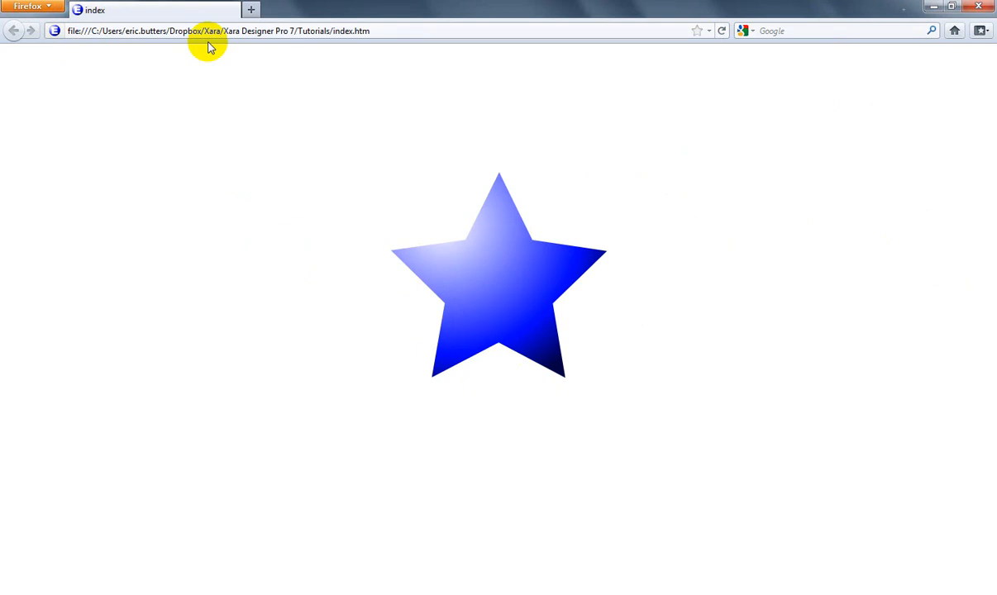
pyautogui.moveTo(374, 132)
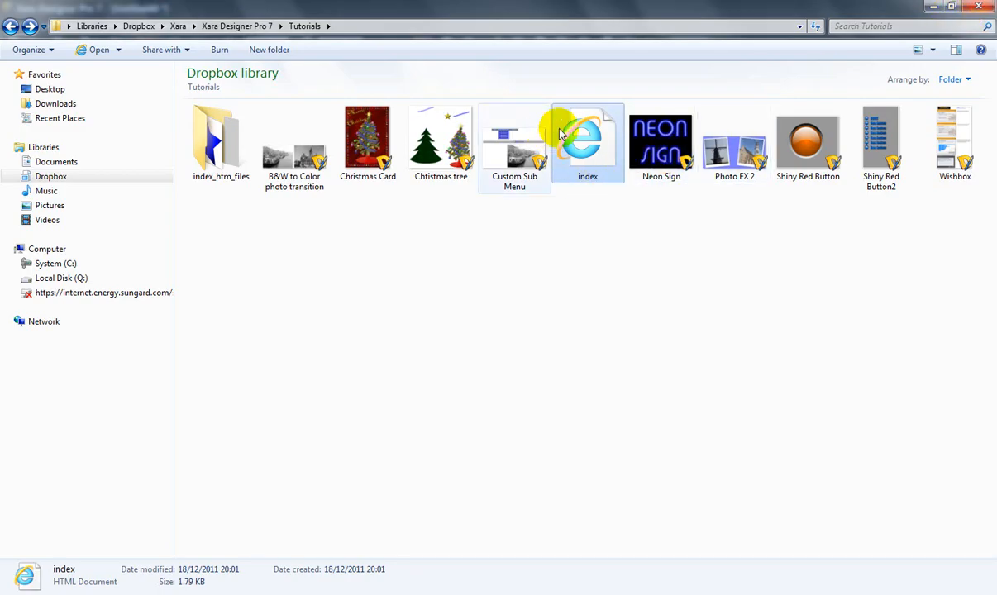
# Open the same index page in Opera Internet Browser via Open with
pyautogui.rightClick(587, 140)
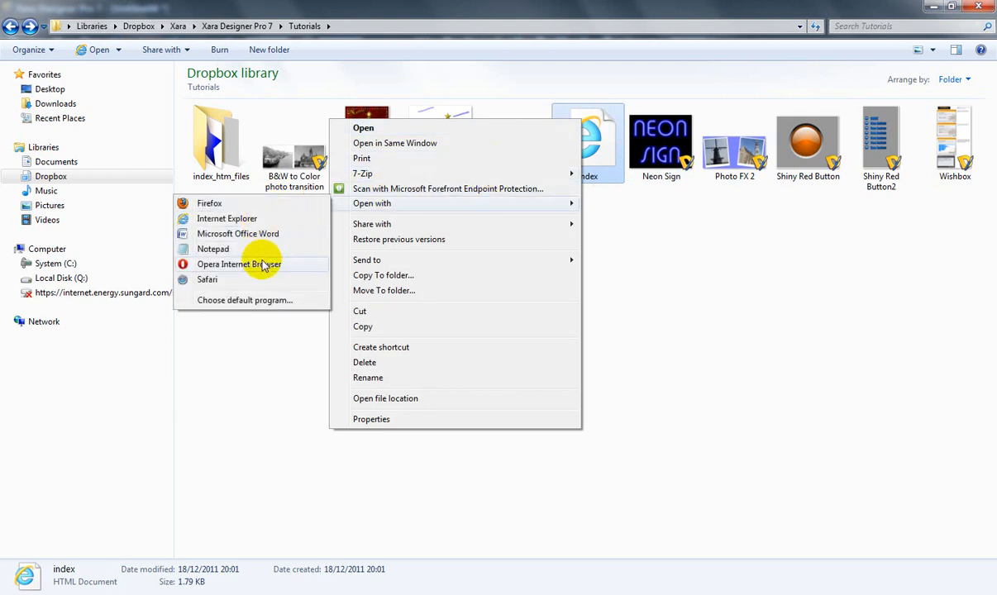
pyautogui.click(238, 264)
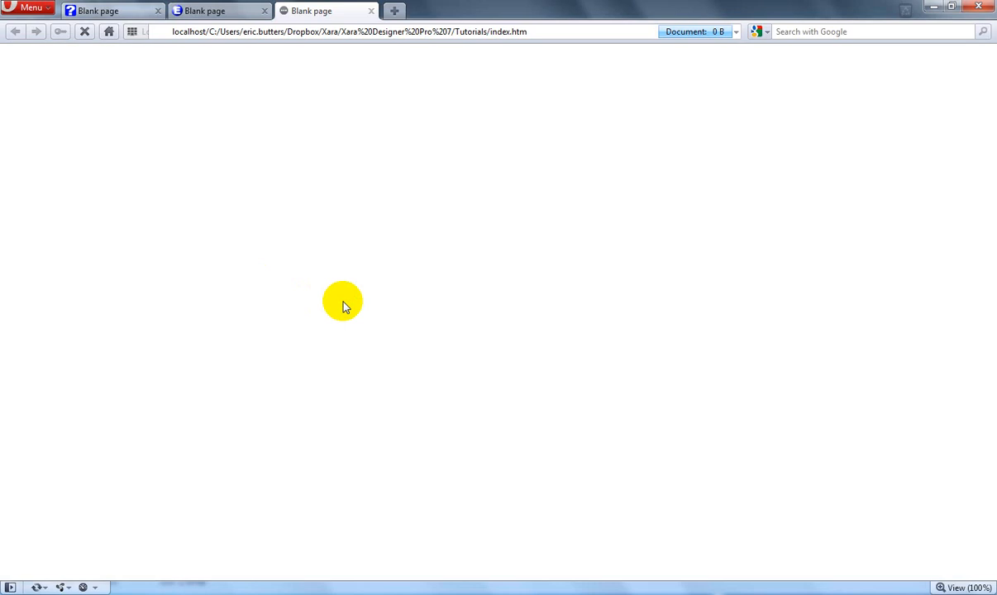